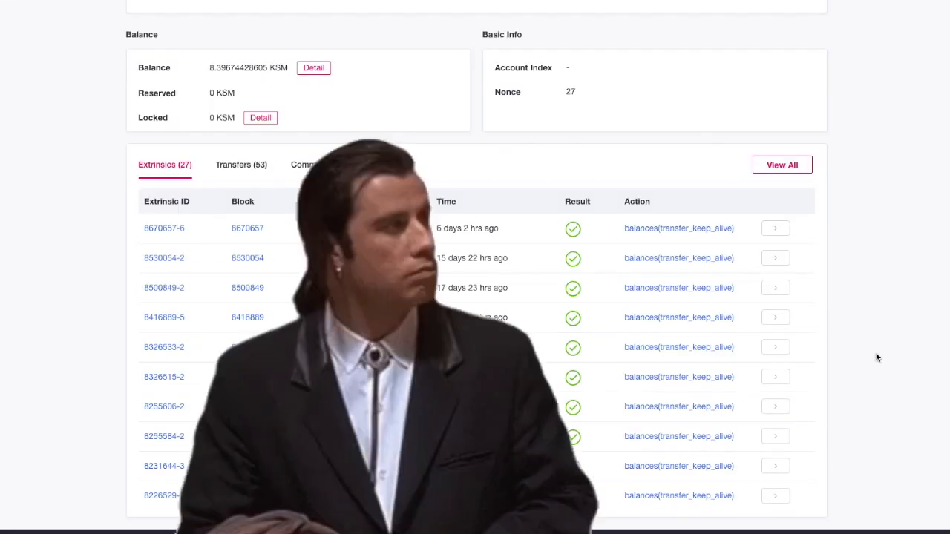
Step: Switch the Subscan account page from extrinsics to its transfer history with recipients and KSM values
click(240, 164)
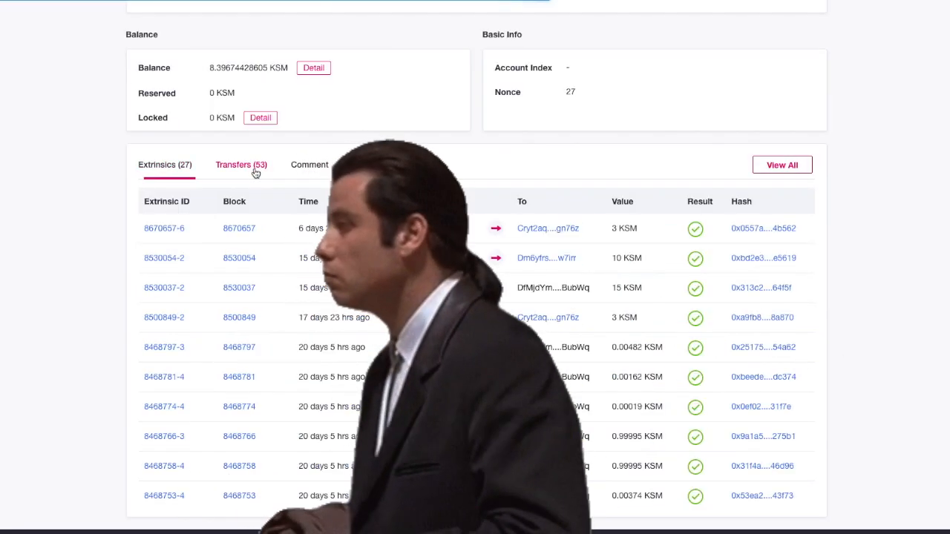
click(241, 163)
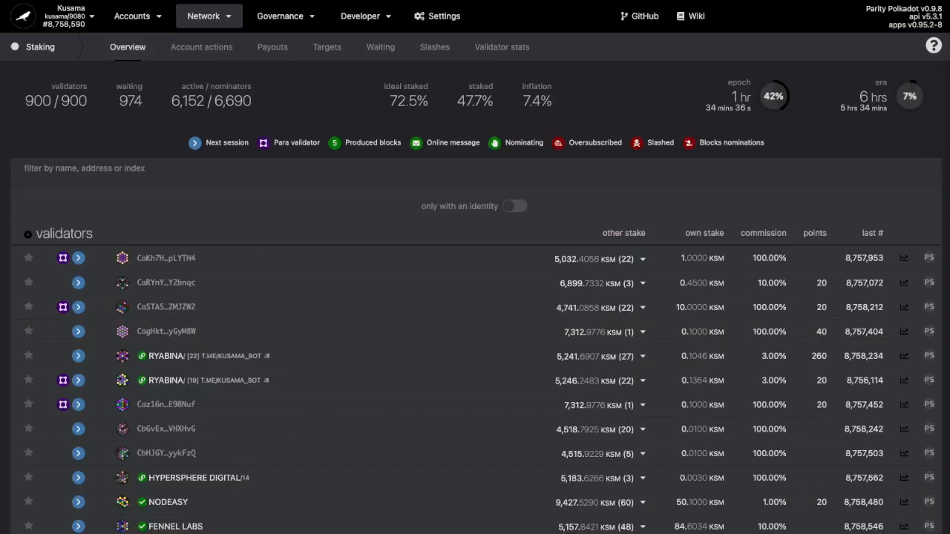
Step: Review a staking validator's identity details, then move on to Kusama's Technical Committee overview
scroll(down, 3)
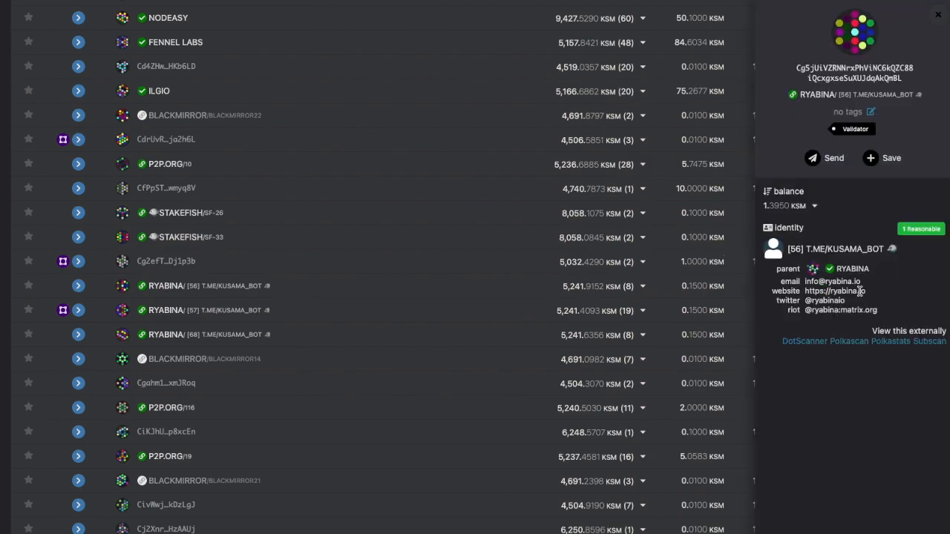
click(938, 15)
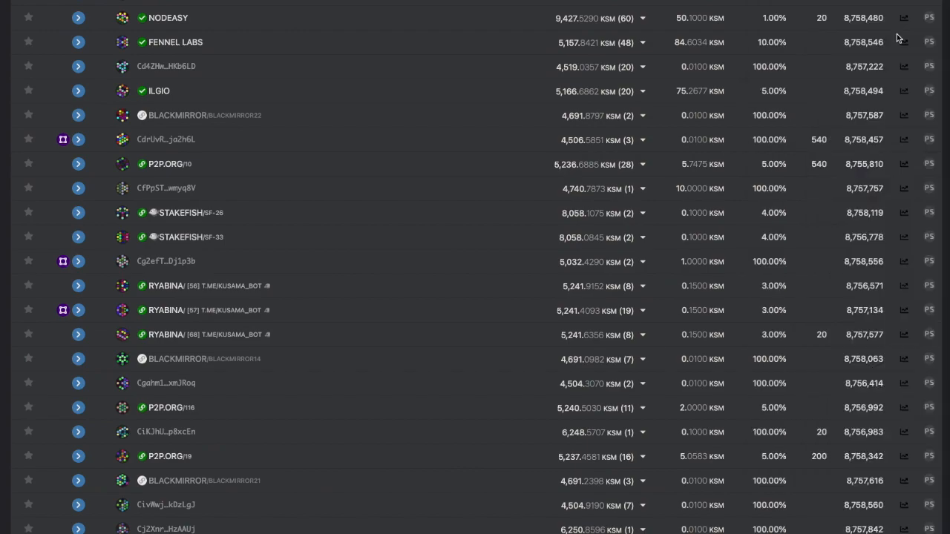
mouse_move(641, 312)
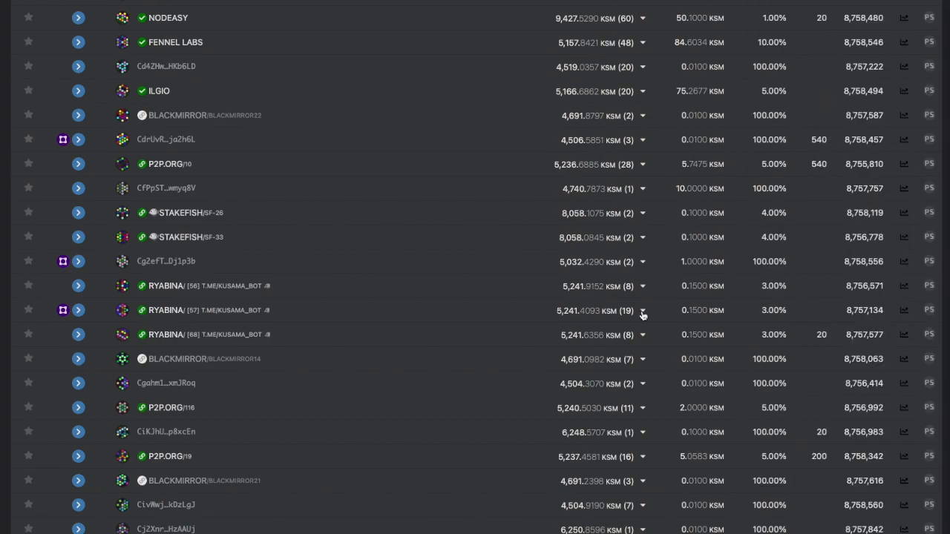
click(641, 310)
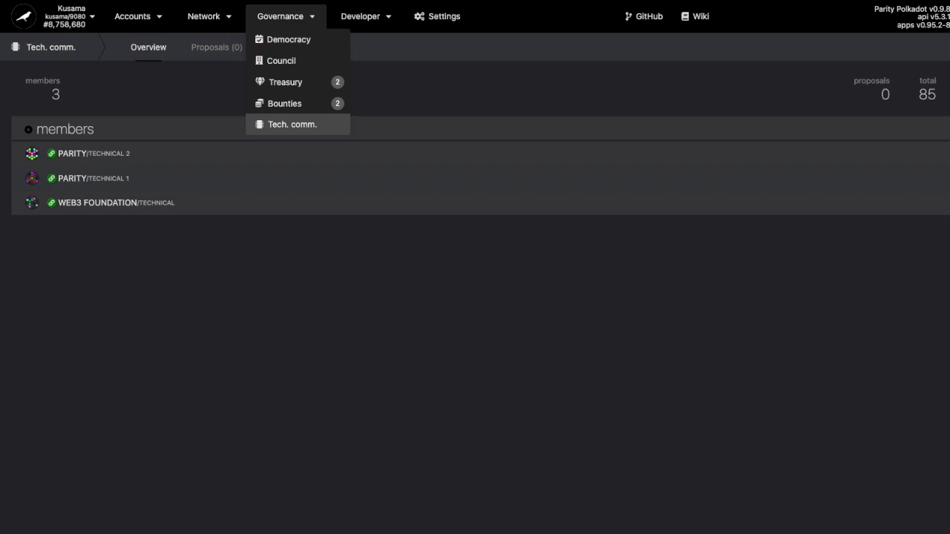
Step: Glance at the Treasury proposals, then view the chain explorer's recent blocks and events
click(285, 82)
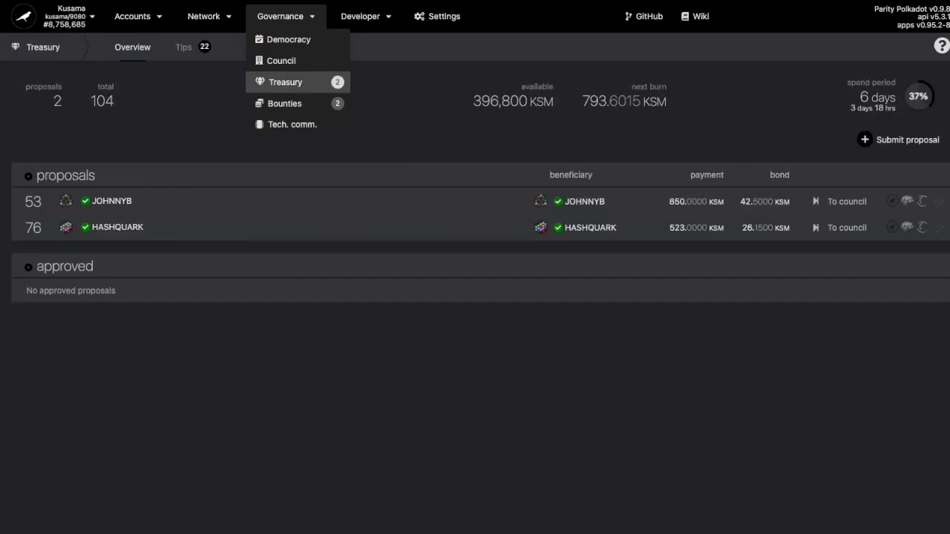
click(282, 59)
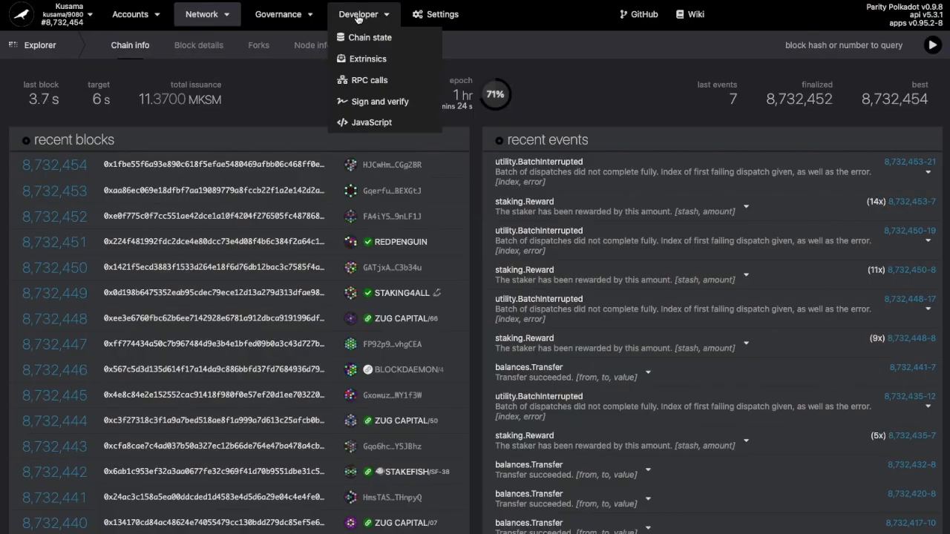
Step: Query the identity module's registrars() list on the Chain state page
click(371, 37)
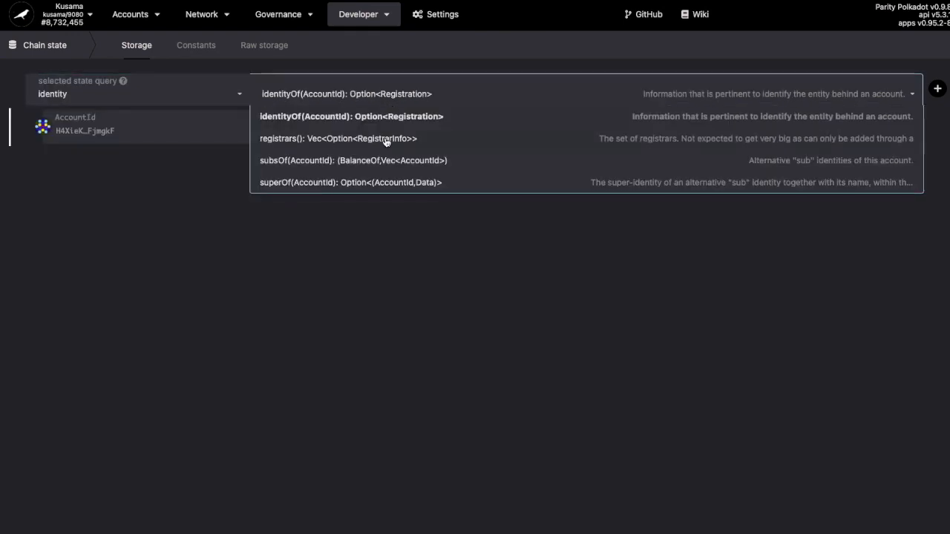
click(339, 139)
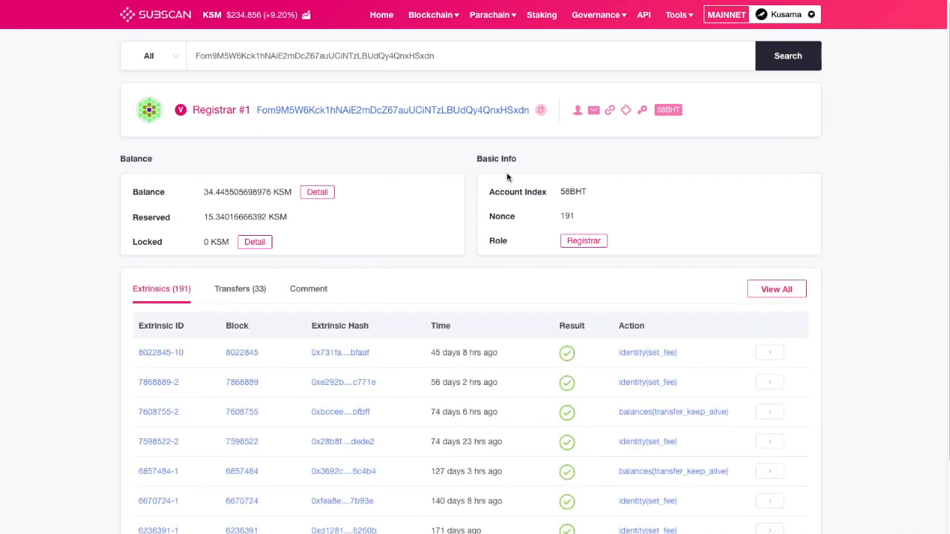
mouse_move(608, 110)
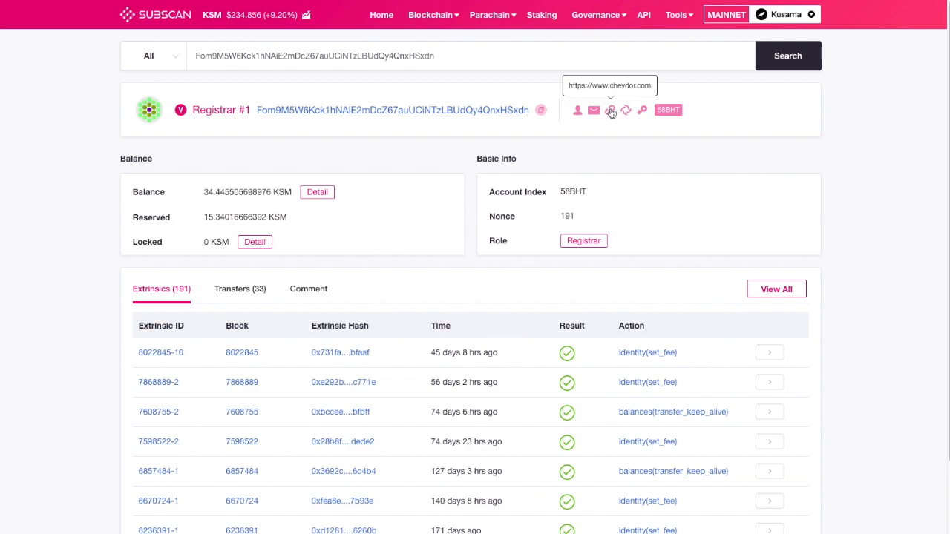
Step: Follow Registrar #1's linked website to Chevdor's Blog
click(611, 110)
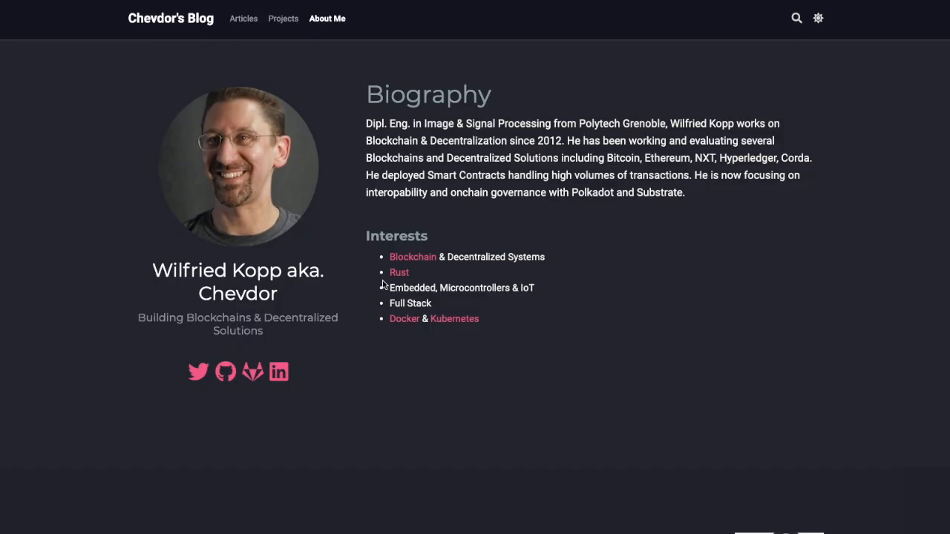
scroll(down, 3)
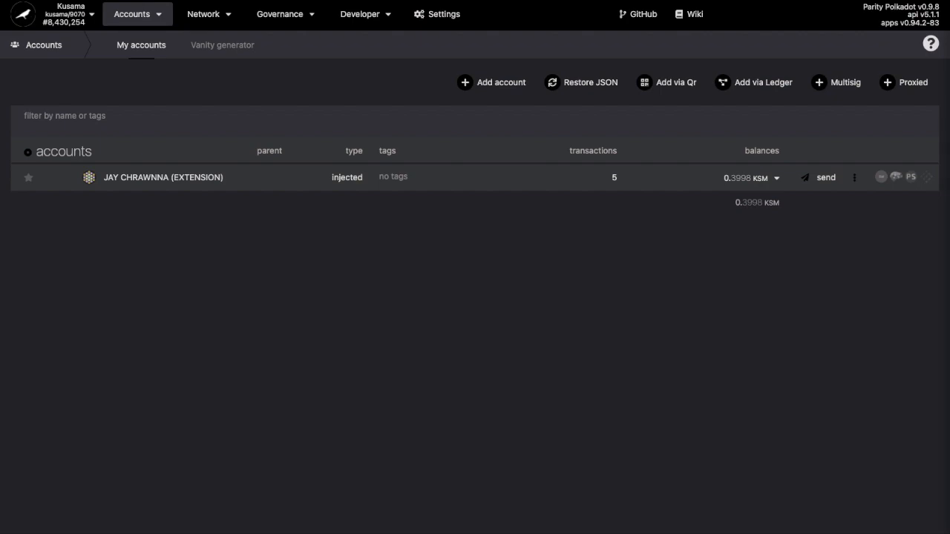
Step: Submit and sign a setIdentity transaction for JAY CHRAWNNA from the account's action menu
click(855, 178)
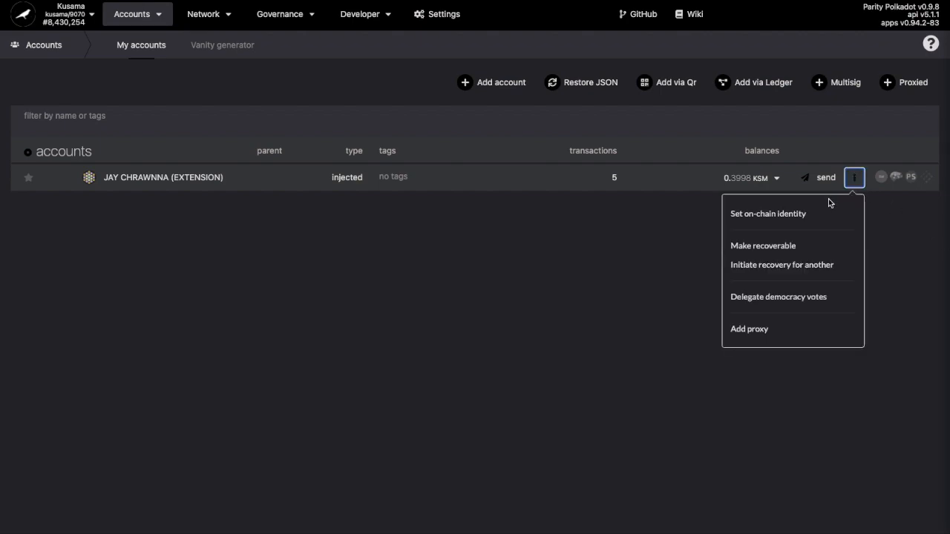
click(768, 214)
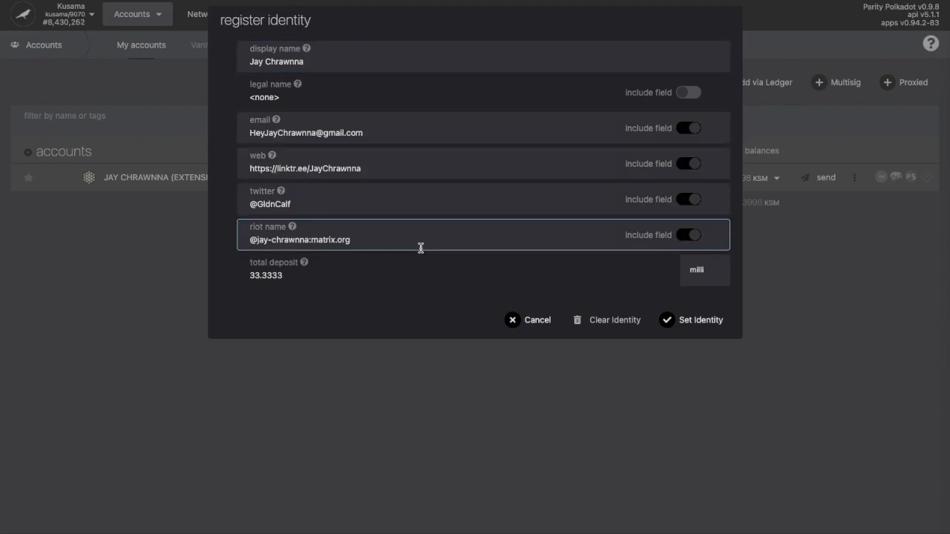
click(699, 321)
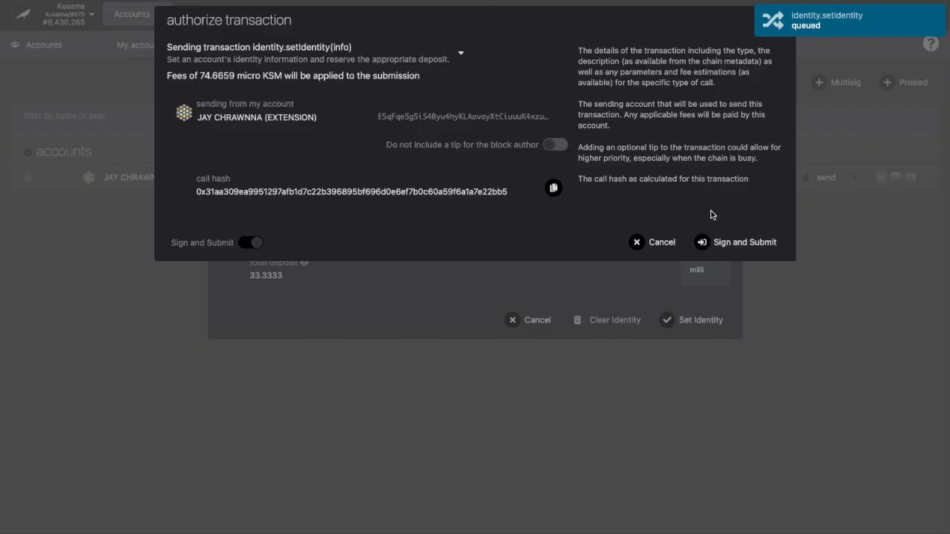
click(744, 242)
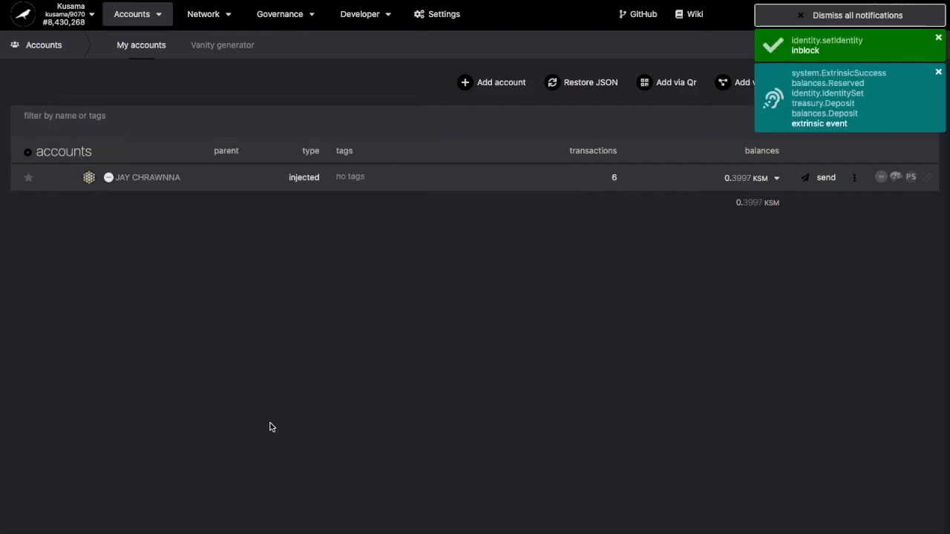
mouse_move(217, 237)
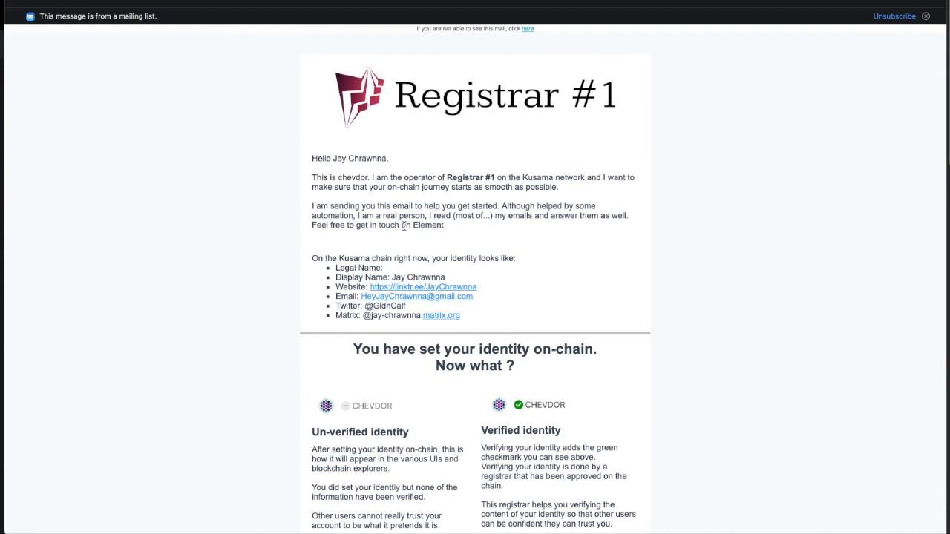
Step: Read the email down to the Requesting Judgement section and follow its 'PolkadotJS UI Extrinsics on Kusama' link
scroll(down, 3)
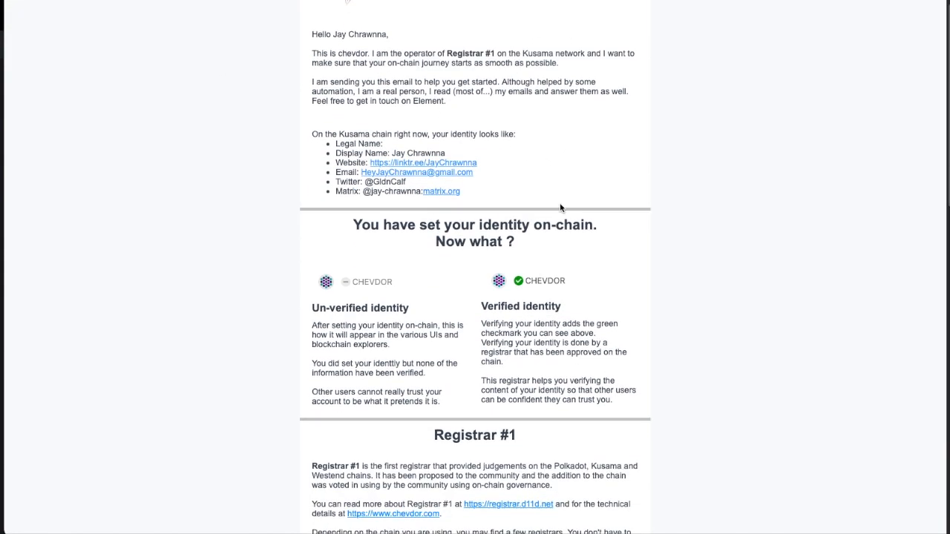
scroll(down, 3)
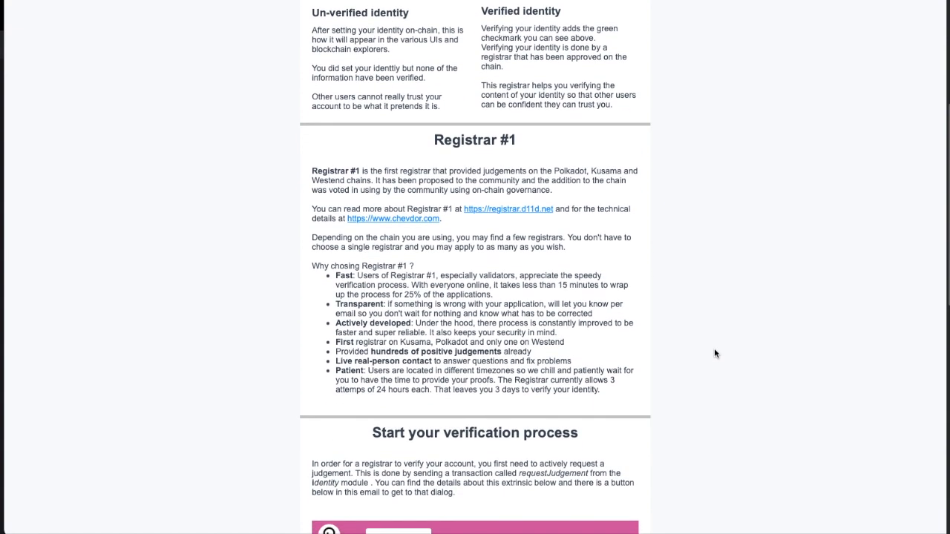
scroll(down, 3)
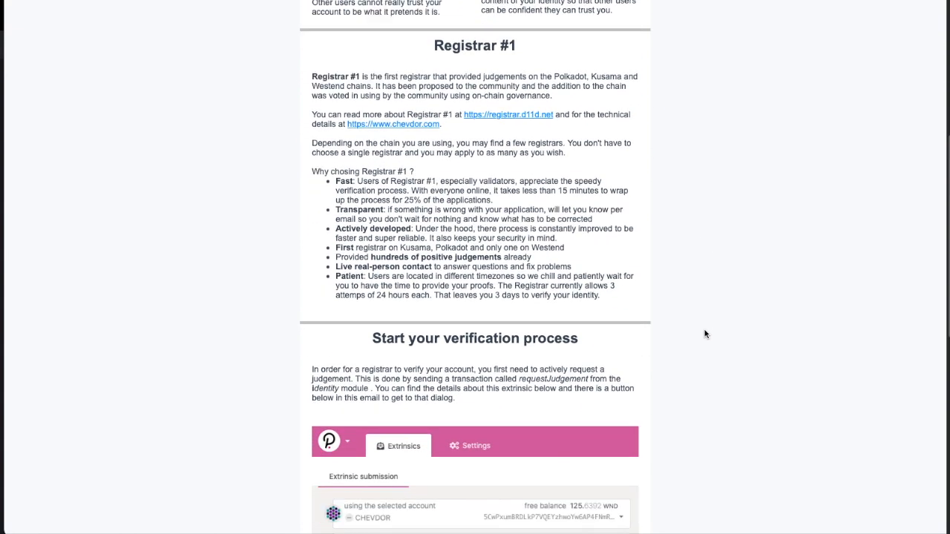
scroll(down, 3)
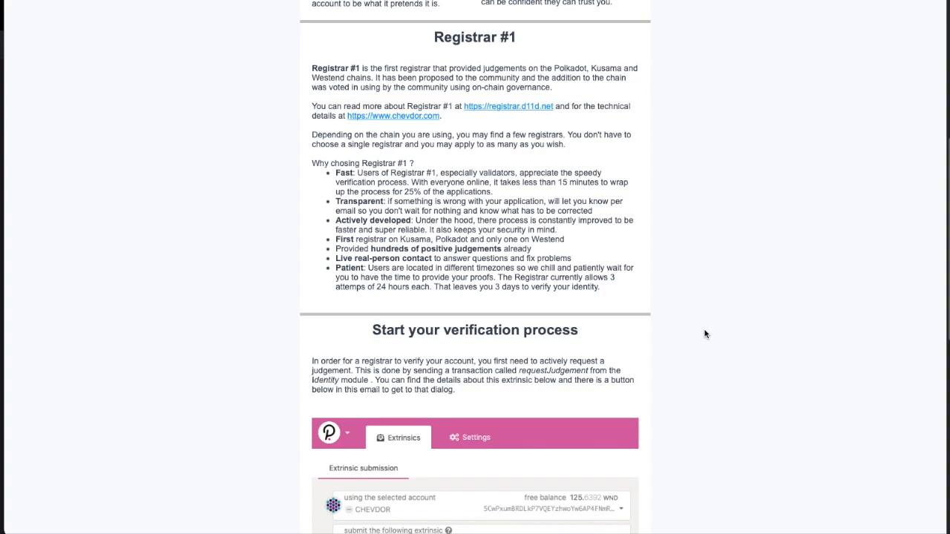
scroll(down, 3)
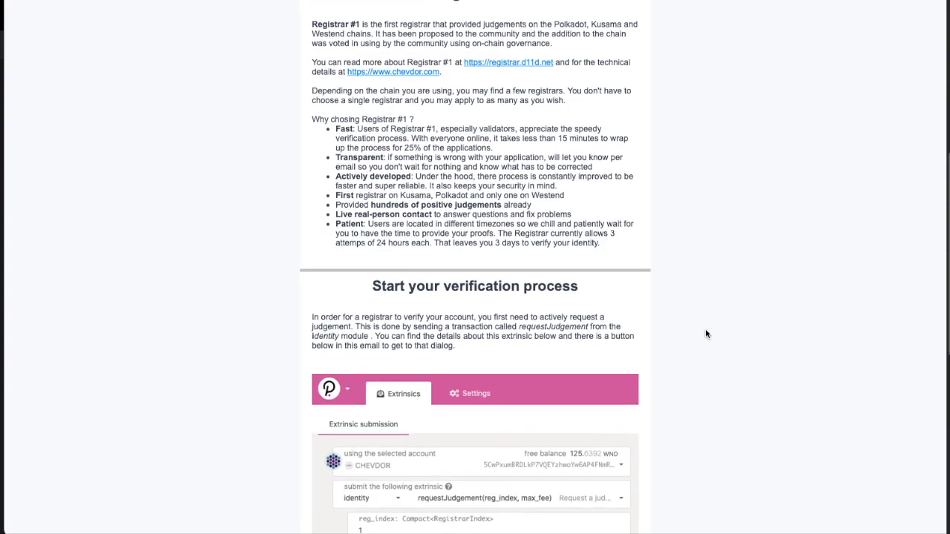
scroll(down, 3)
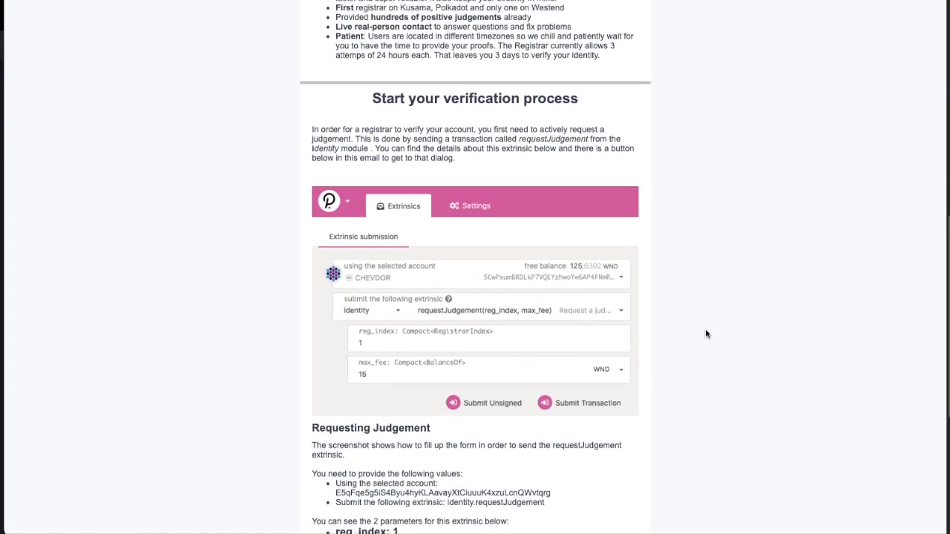
scroll(down, 3)
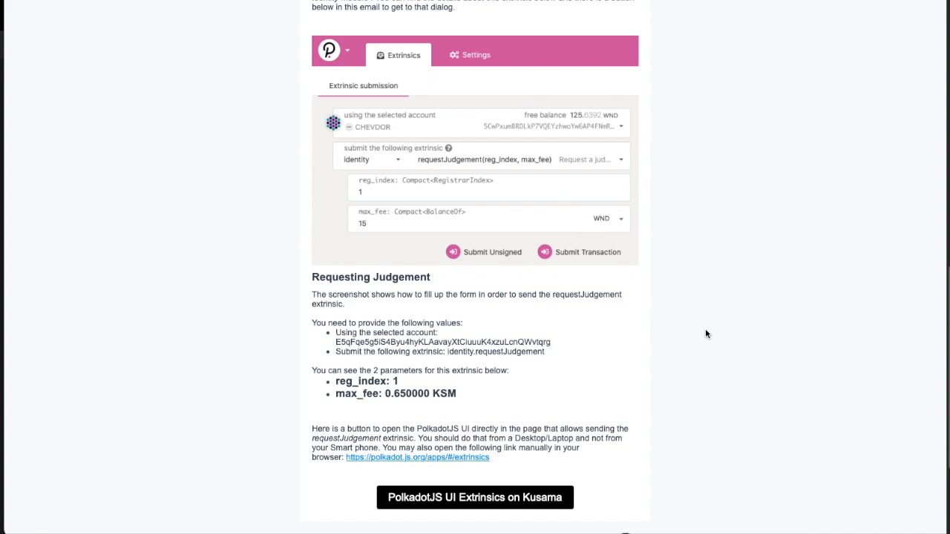
scroll(down, 3)
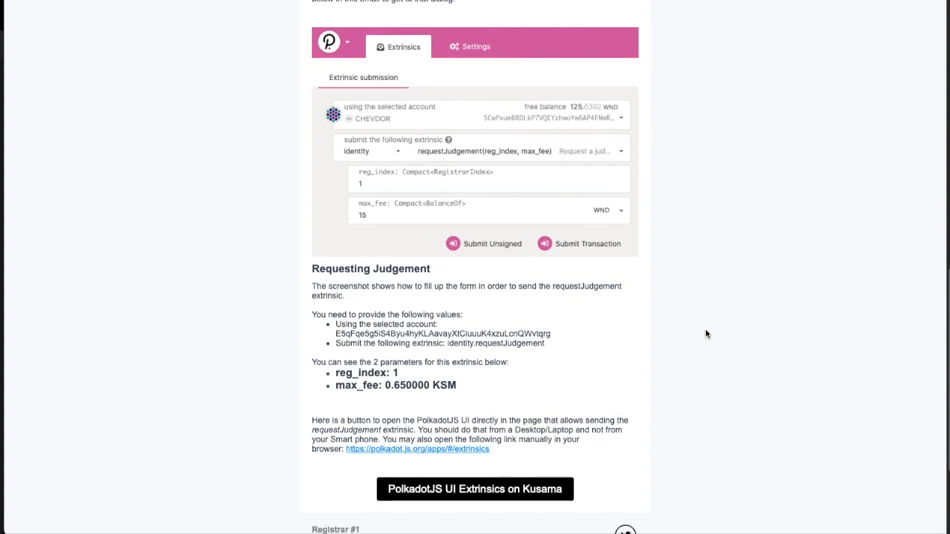
click(475, 490)
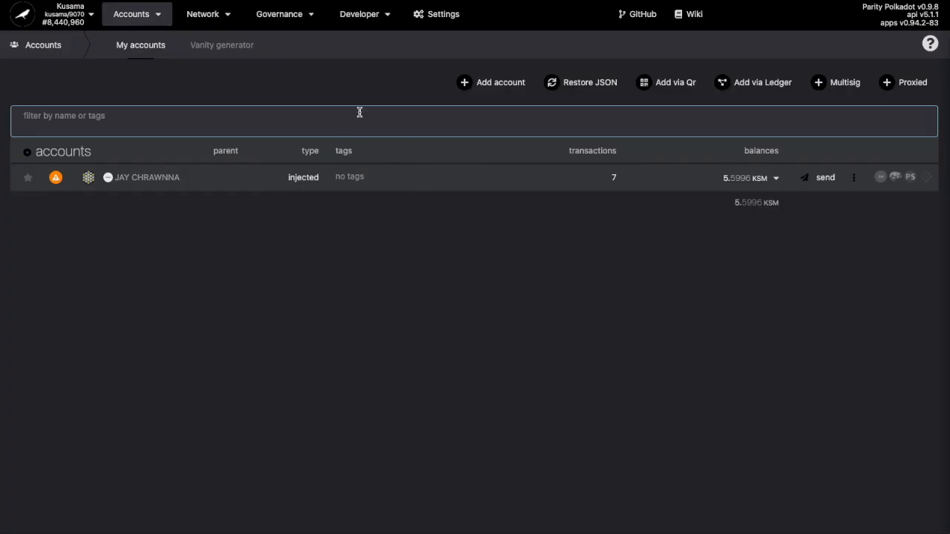
Step: Prepare an identity.requestJudgement extrinsic with reg_index 1 and max_fee 0.65 KSM
click(363, 13)
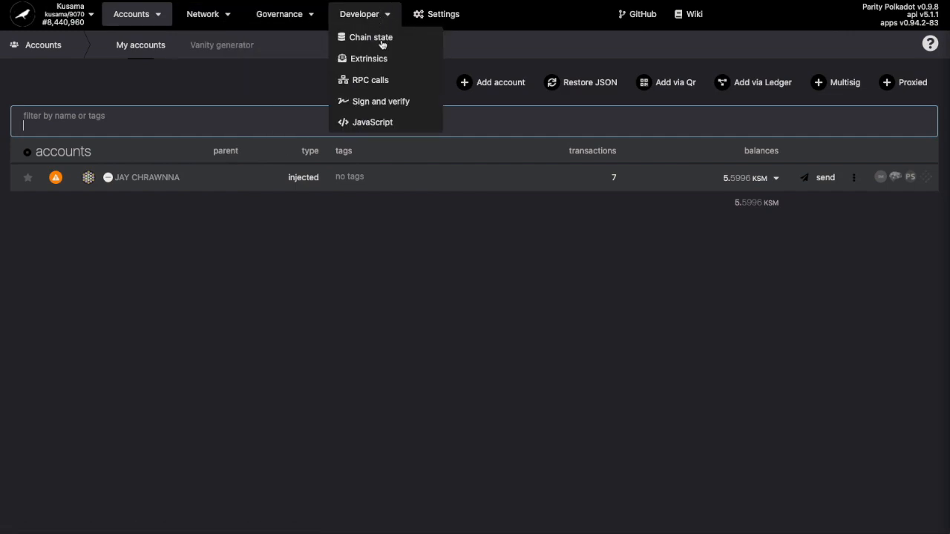
click(370, 58)
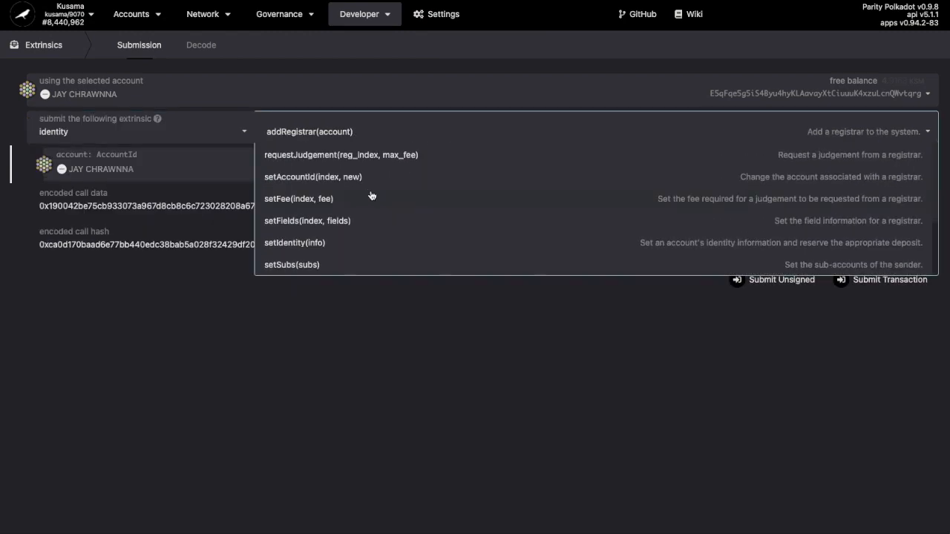
click(342, 155)
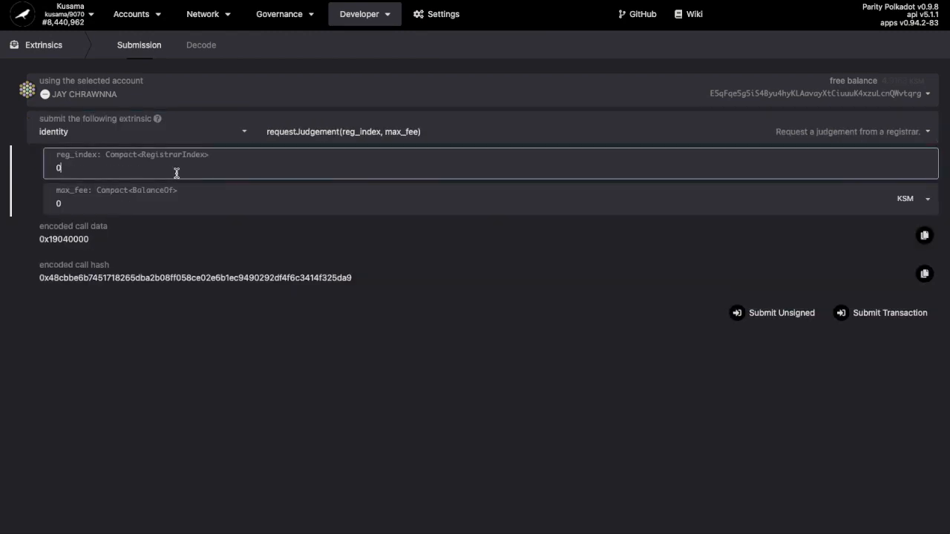
text(1)
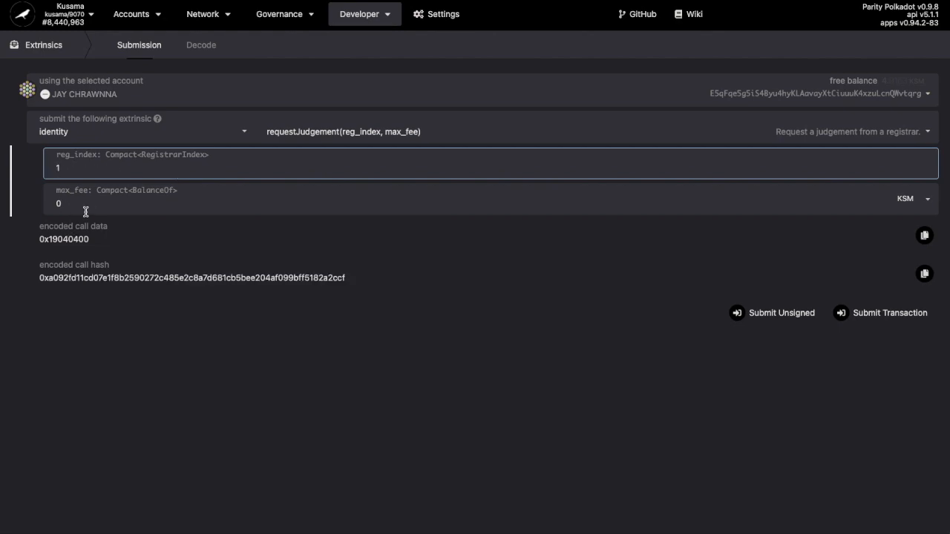
text(0.65)
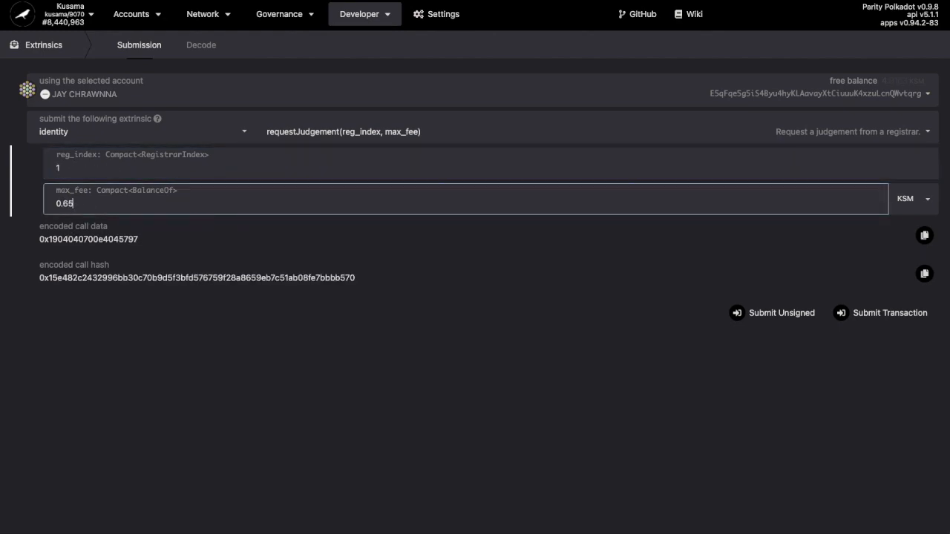
mouse_move(882, 312)
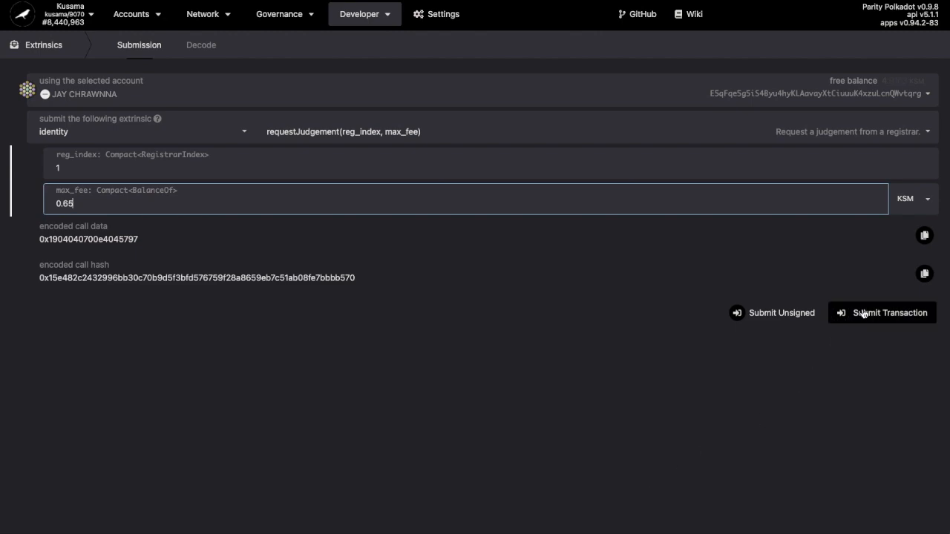
Step: Submit, sign and send the requestJudgement transaction from JAY CHRAWNNA
click(882, 311)
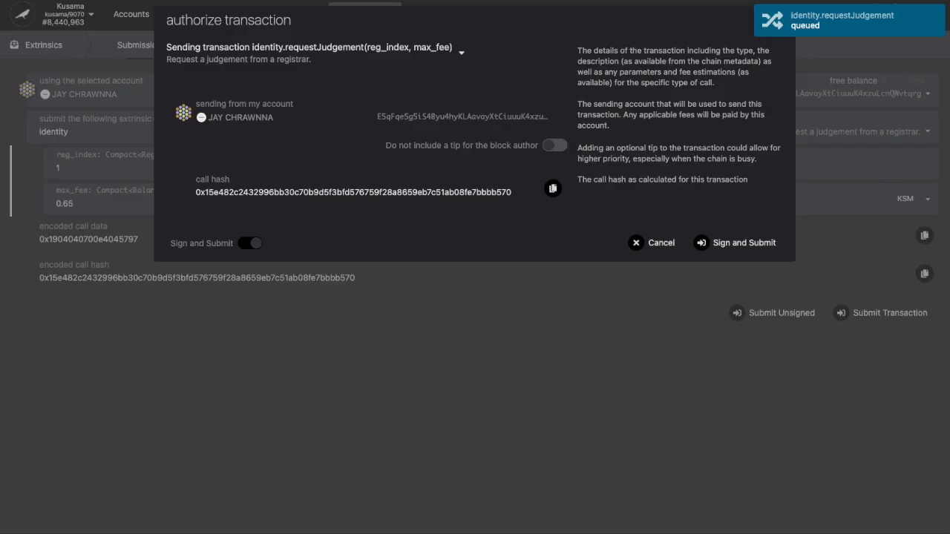
click(743, 244)
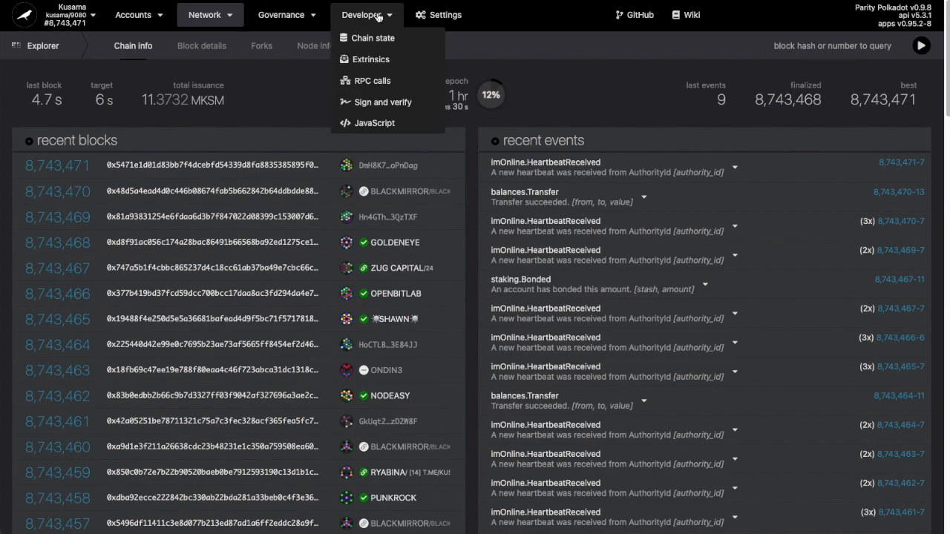
Step: Sign the registrar's email challenge JSON with JAY CHRAWNNA on the Sign and verify page
click(383, 101)
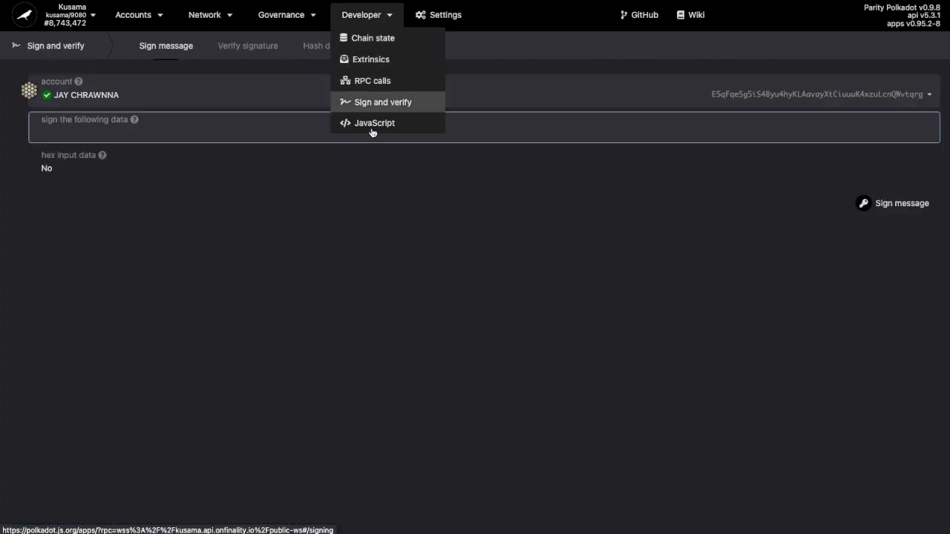
click(303, 113)
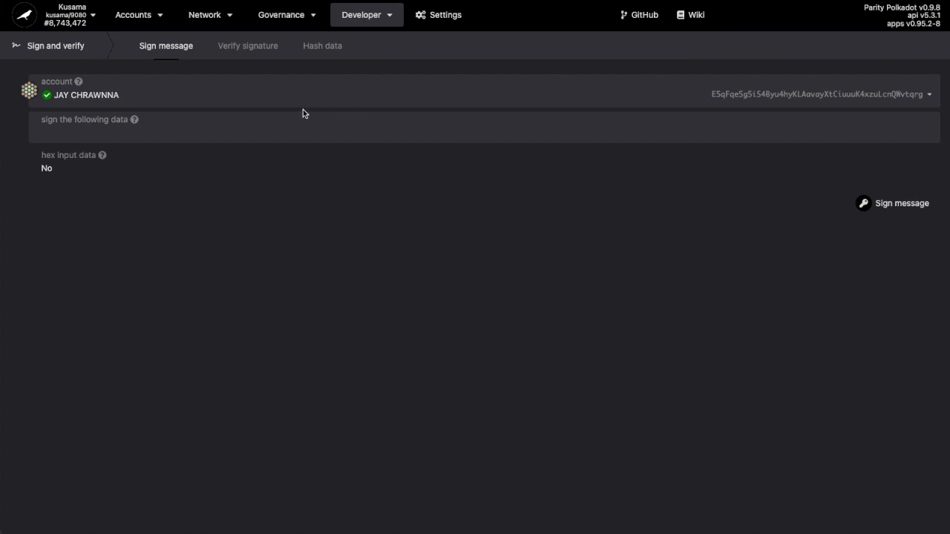
mouse_move(938, 205)
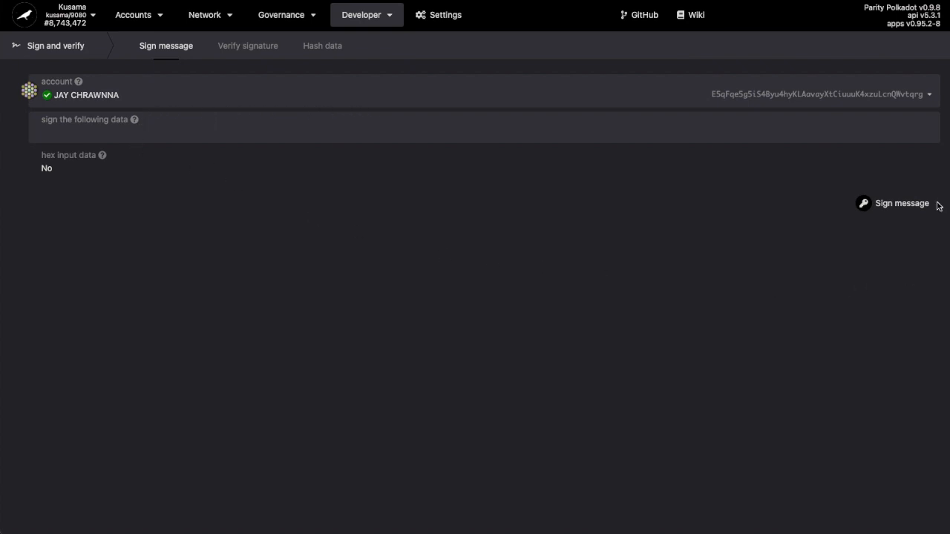
mouse_move(938, 242)
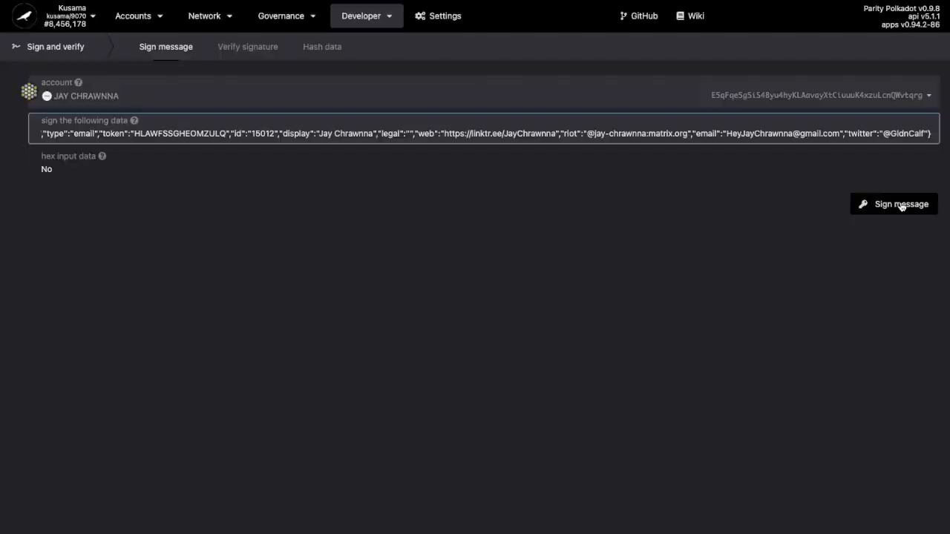
click(894, 205)
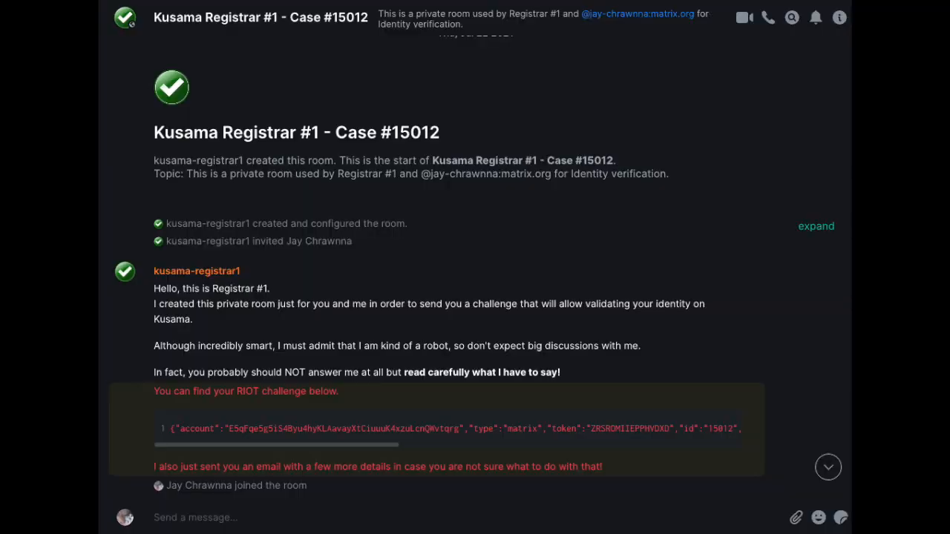
Step: Read the Registrar #1 challenge in Element and post the signed Email, Element and Twitter responses
scroll(down, 3)
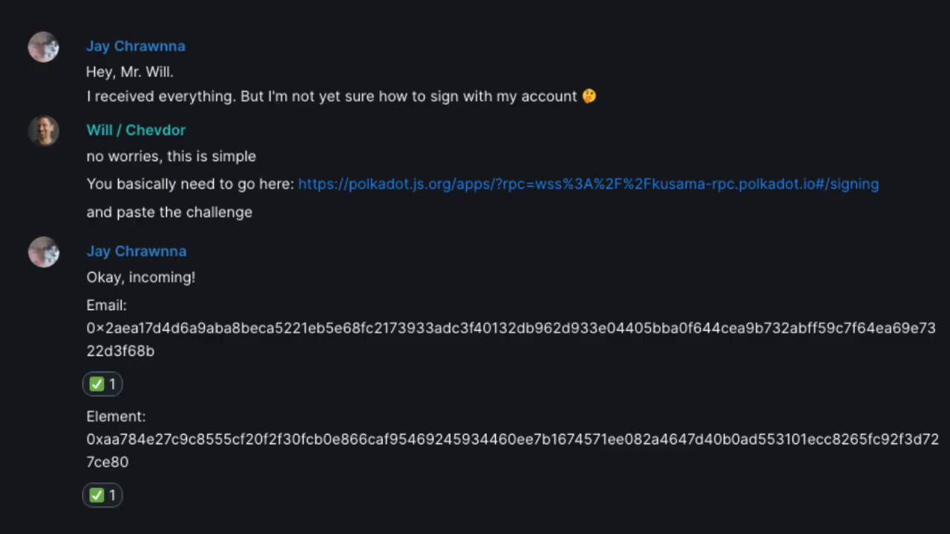
scroll(down, 3)
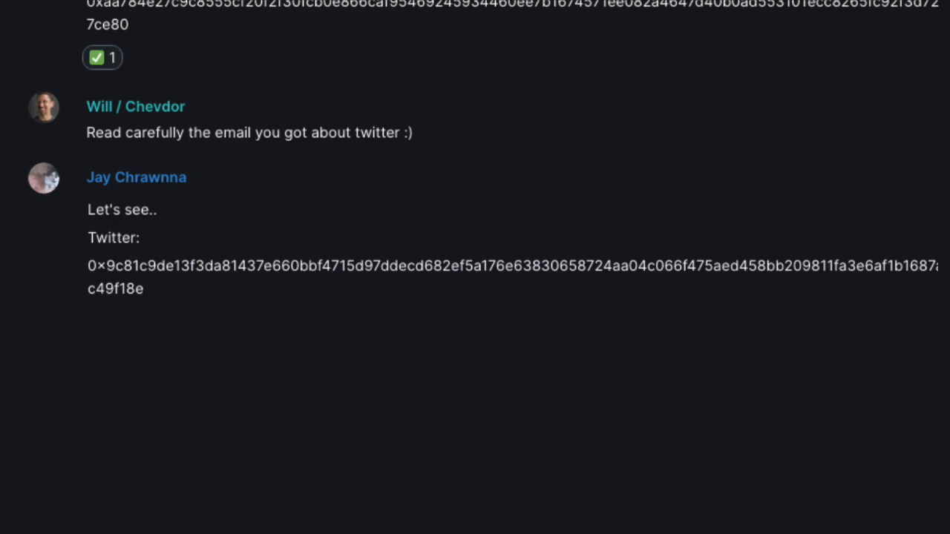
click(102, 321)
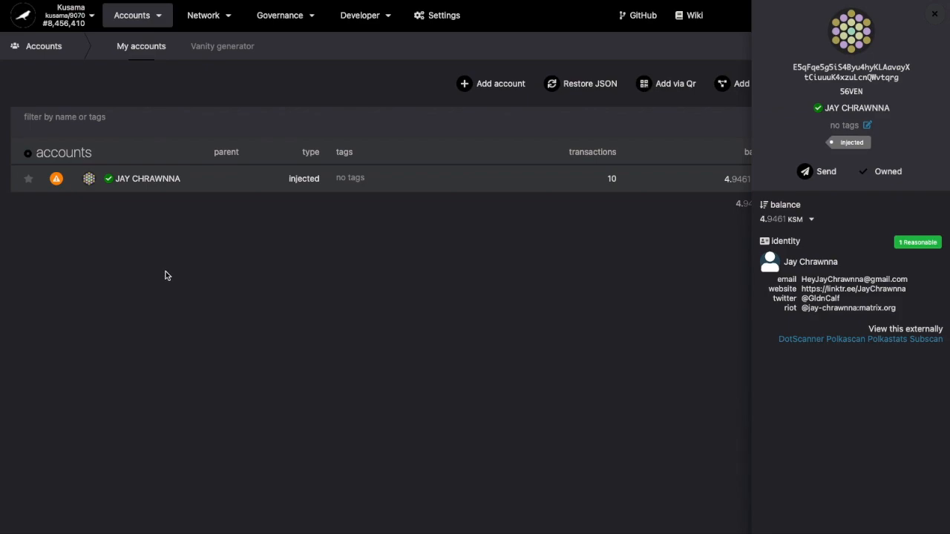
mouse_move(469, 356)
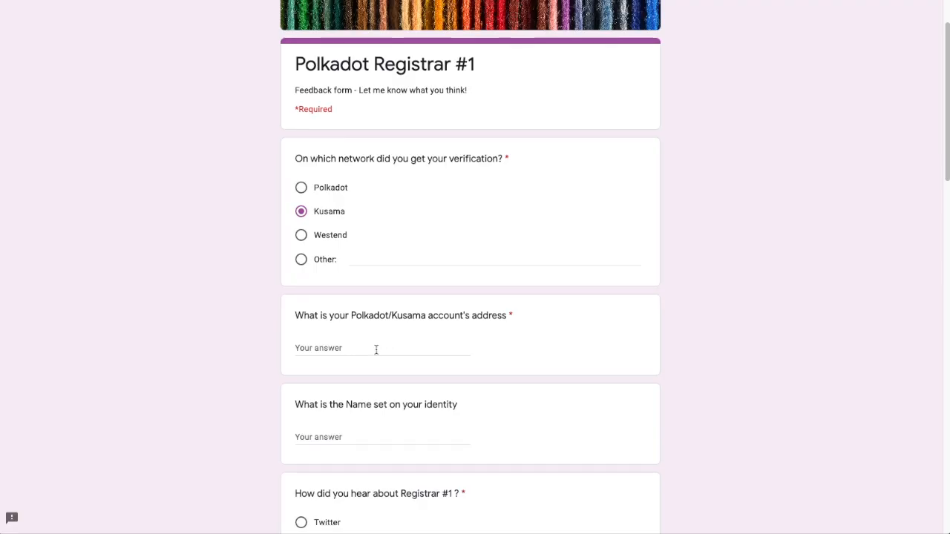
text(E5qFqe5g5iS4Byu4h6KLAavayXtCiuuuK4xzuLc)
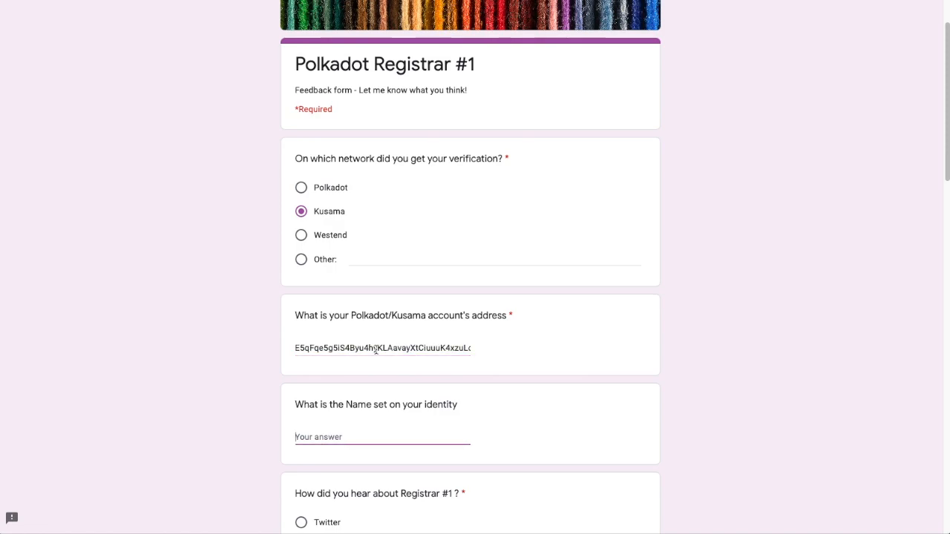
text(Jay)
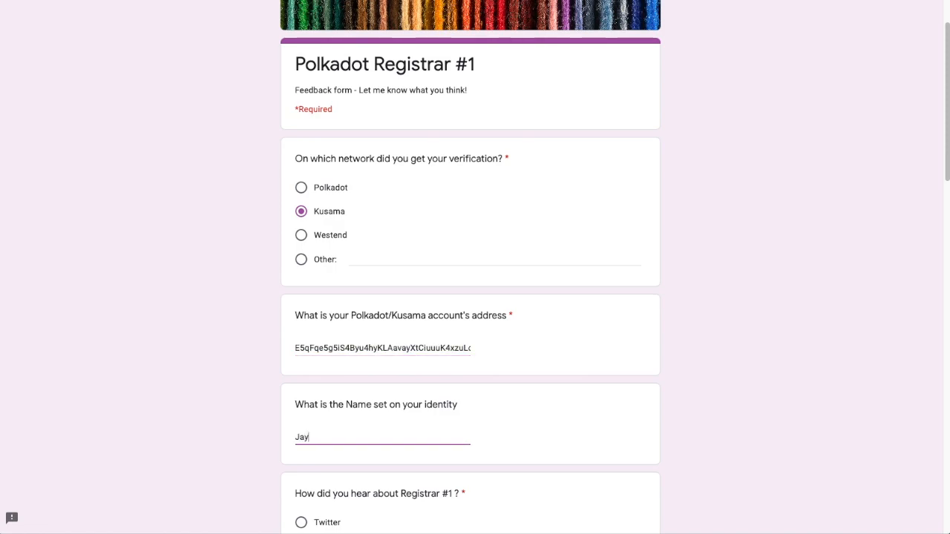
text(JAY CHRAW)
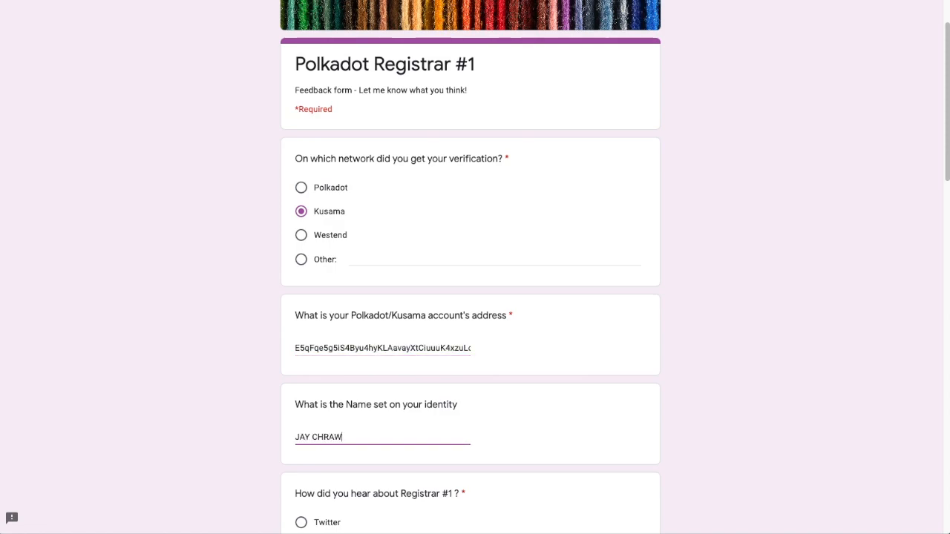